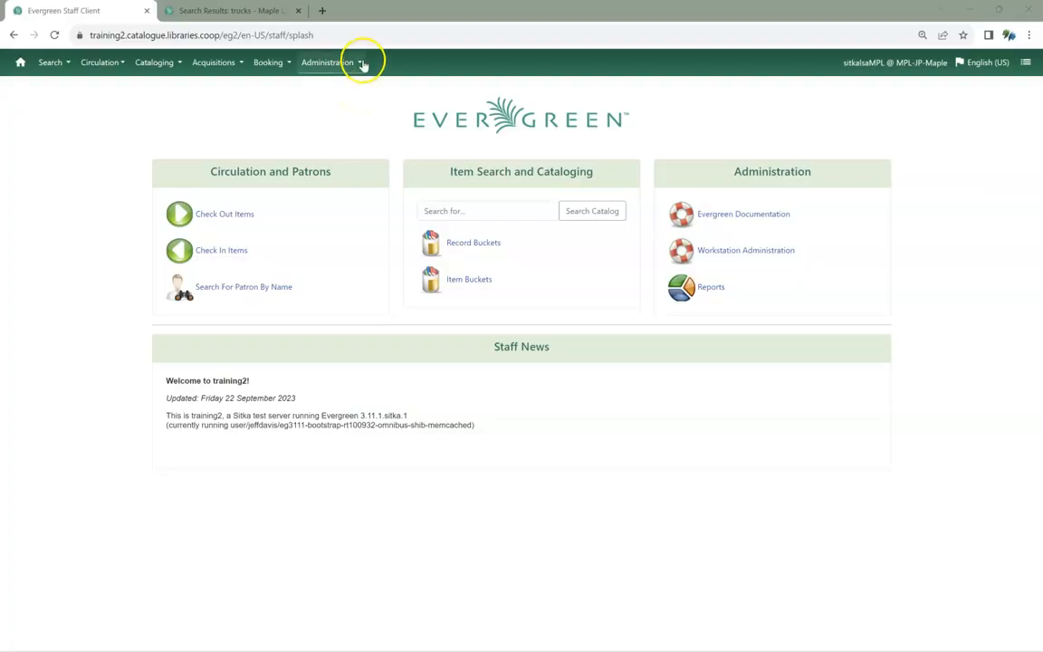
# Step: Go to Server Administration from the Administration menu
pyautogui.click(326, 62)
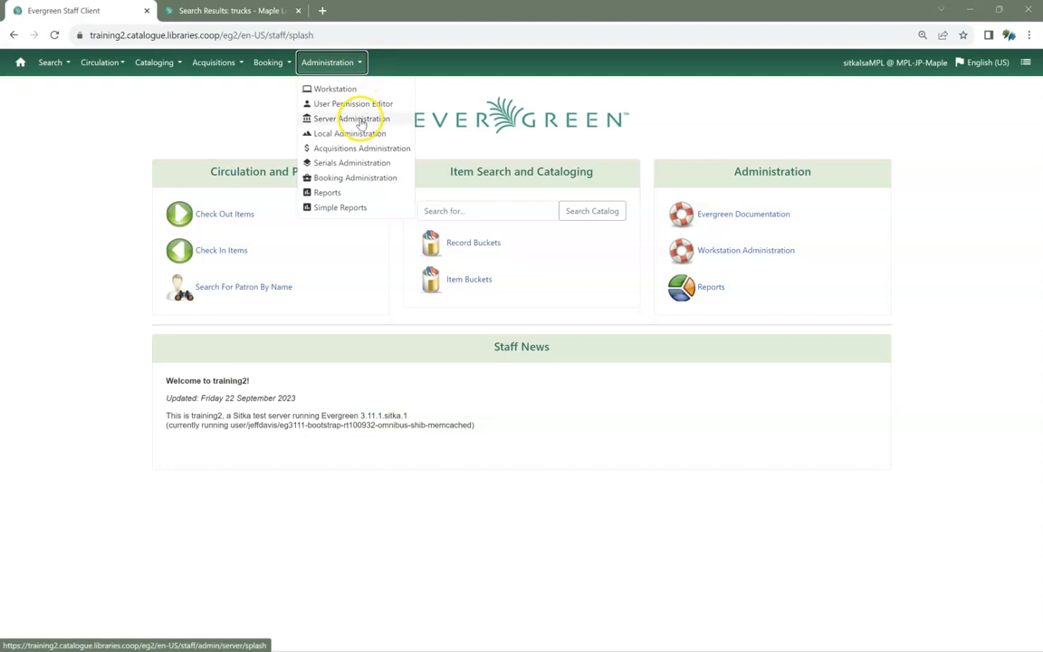
pyautogui.click(352, 118)
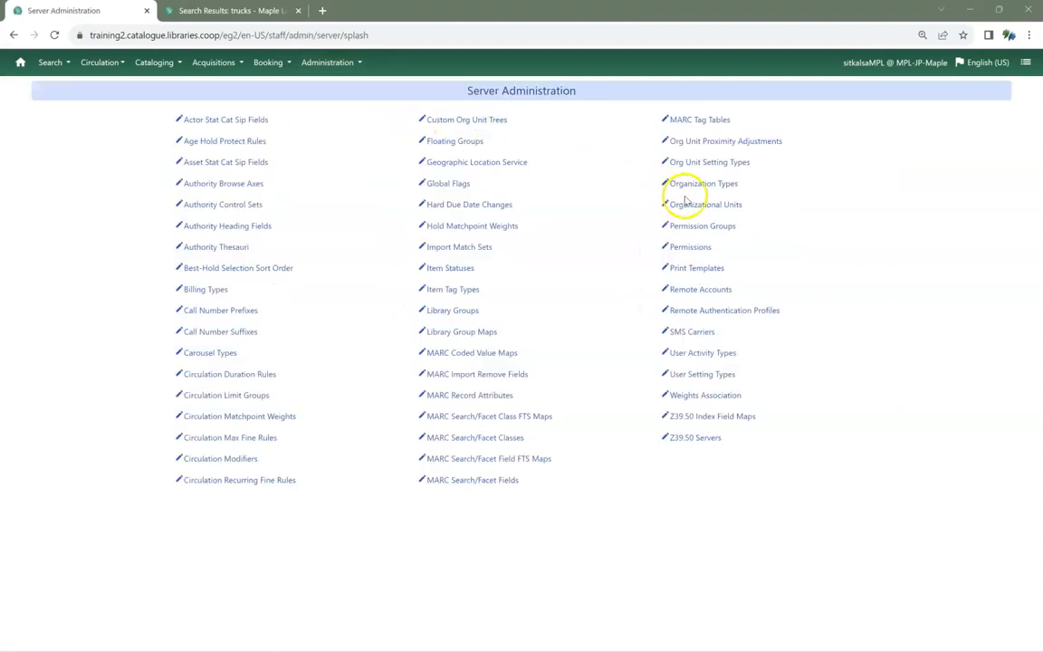
# Step: Open Organizational Units and select Maple Library -- MPL under BC Public Libraries and Public Library Federation
pyautogui.click(703, 203)
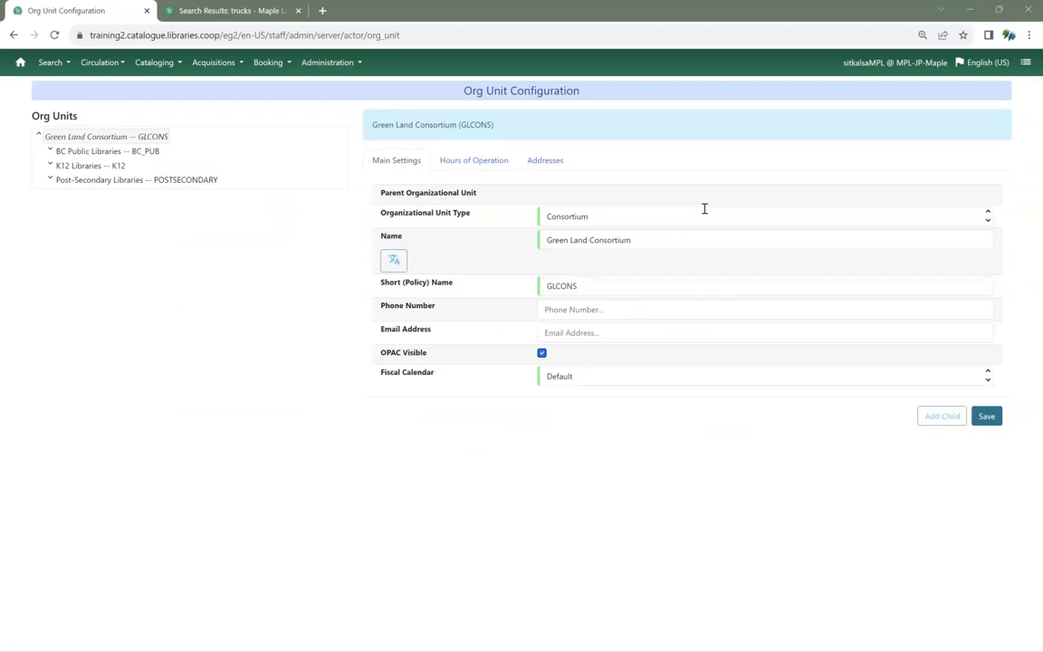
pyautogui.moveTo(694, 207)
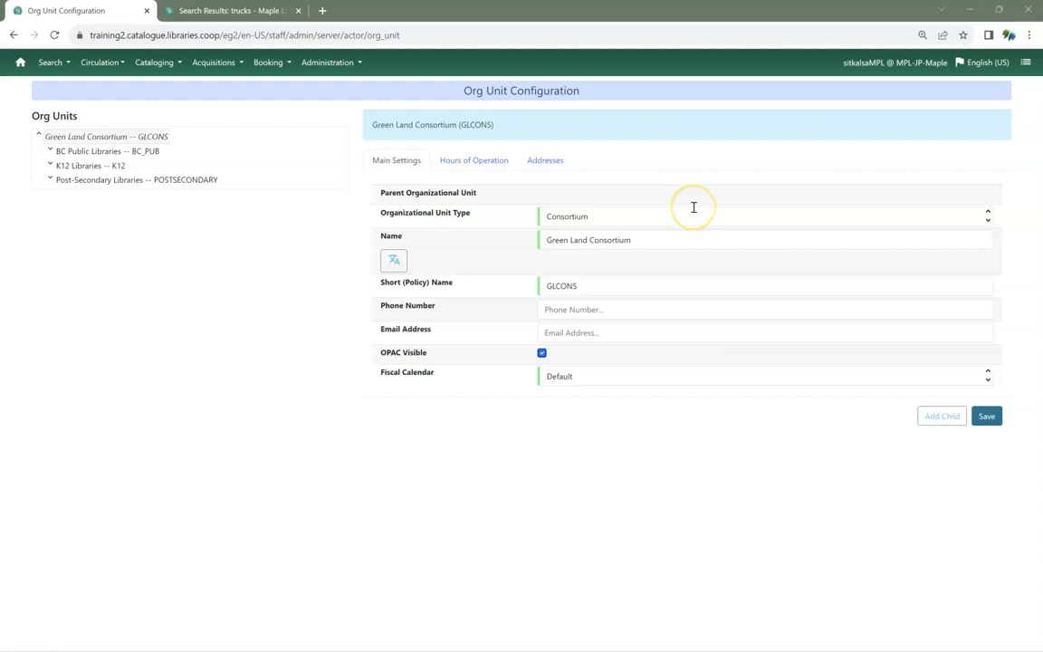
pyautogui.click(51, 151)
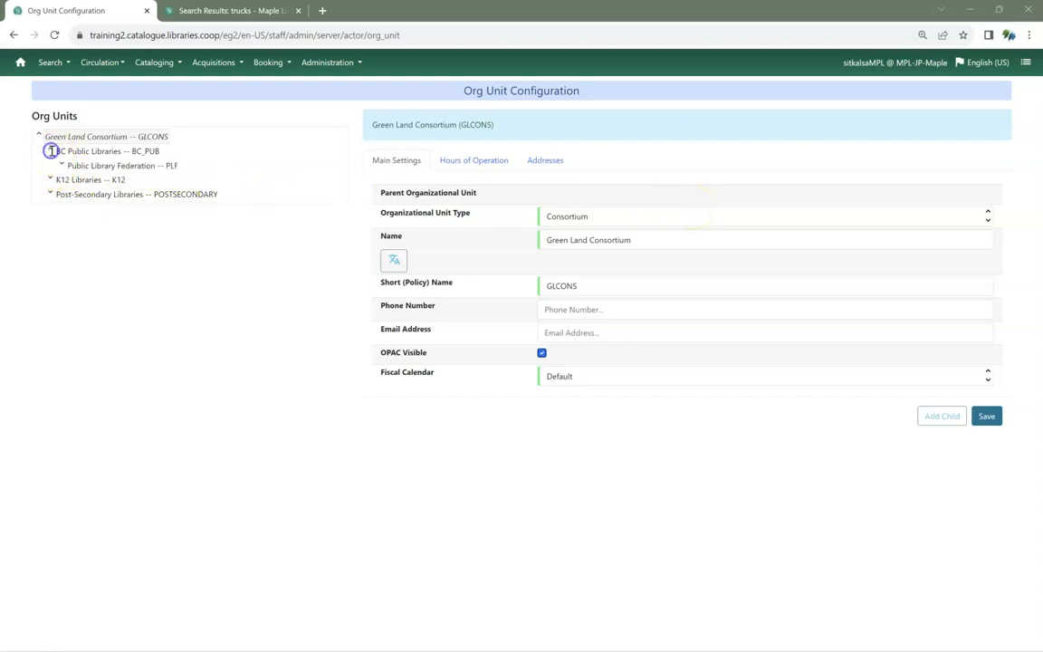
pyautogui.click(63, 165)
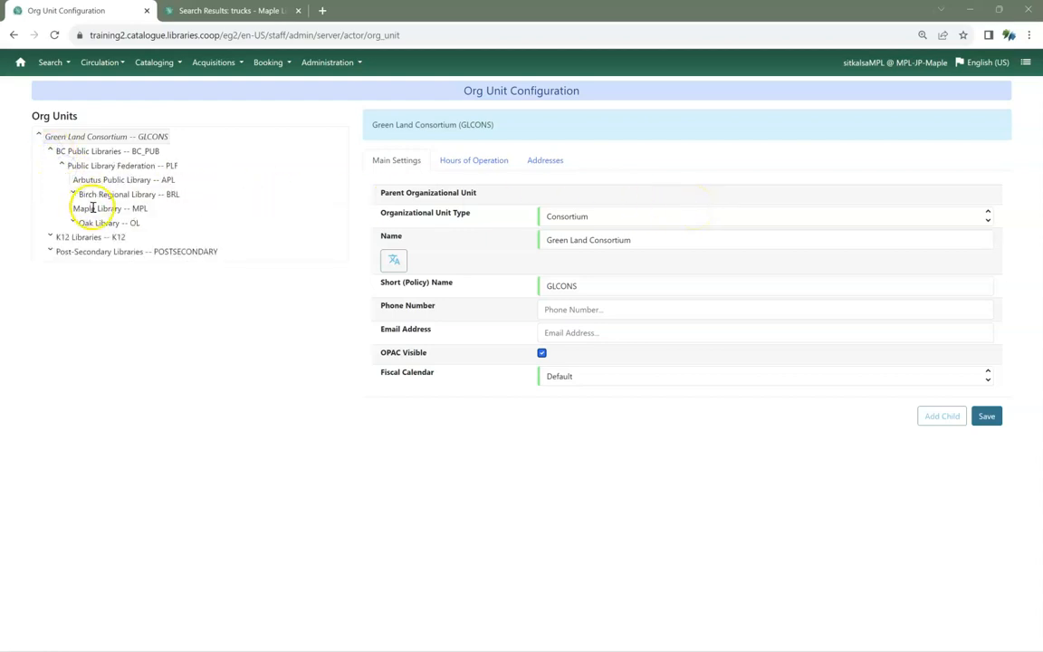
pyautogui.click(97, 208)
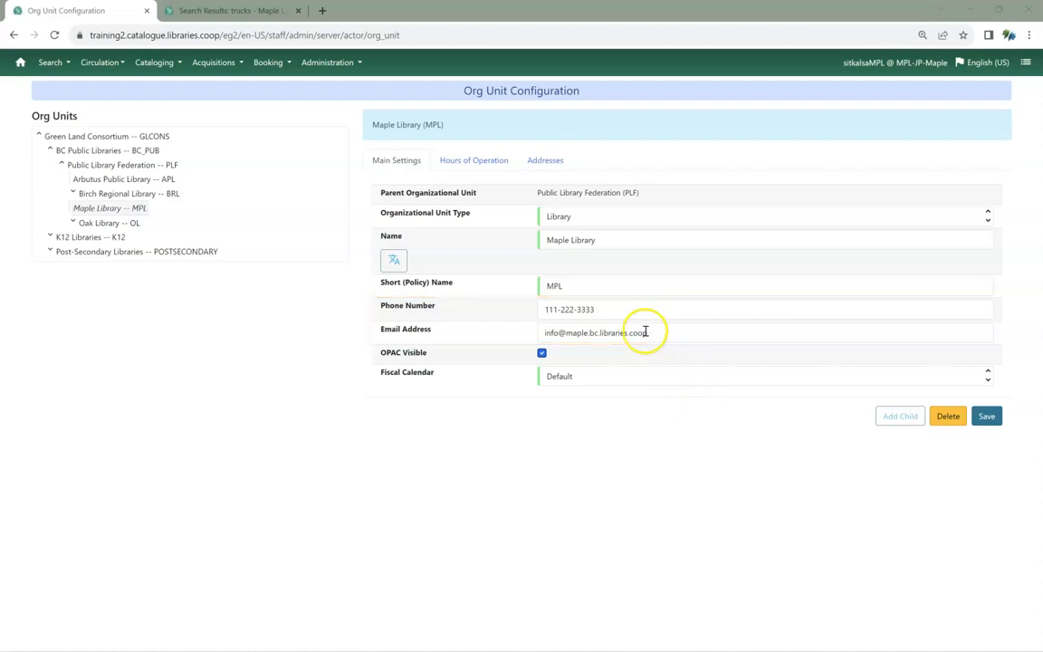
pyautogui.click(618, 309)
pyautogui.write('4')
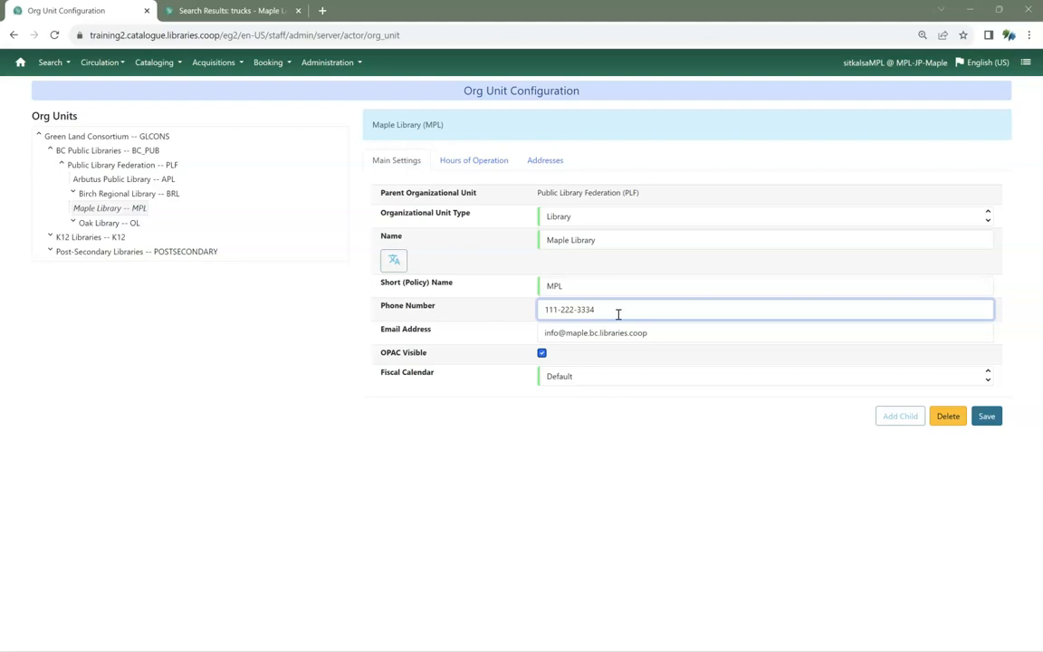
pyautogui.click(986, 415)
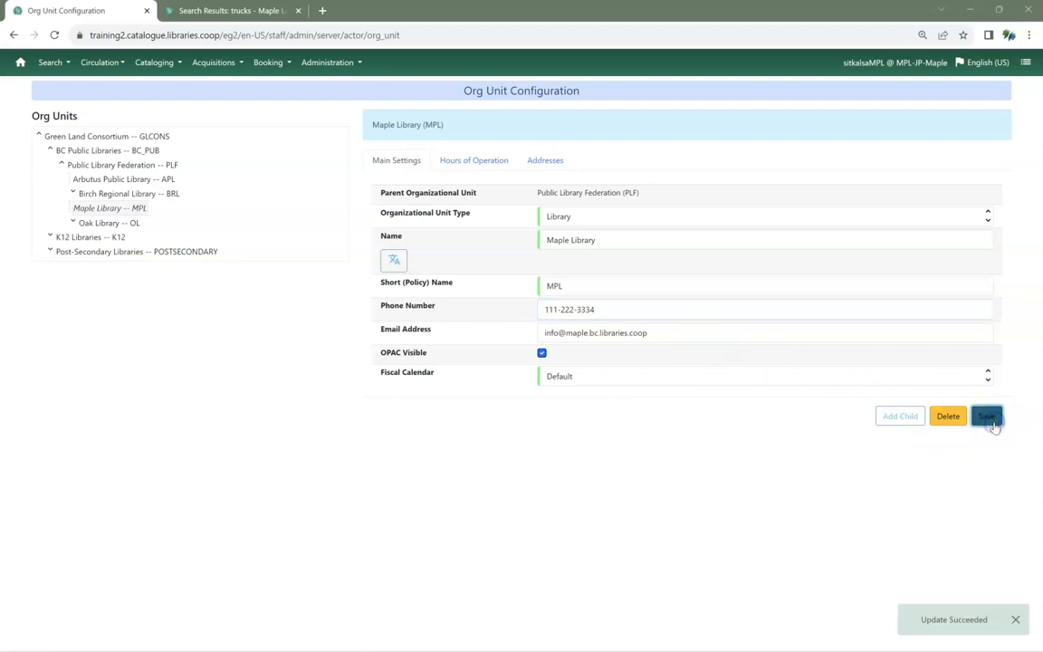
pyautogui.click(50, 150)
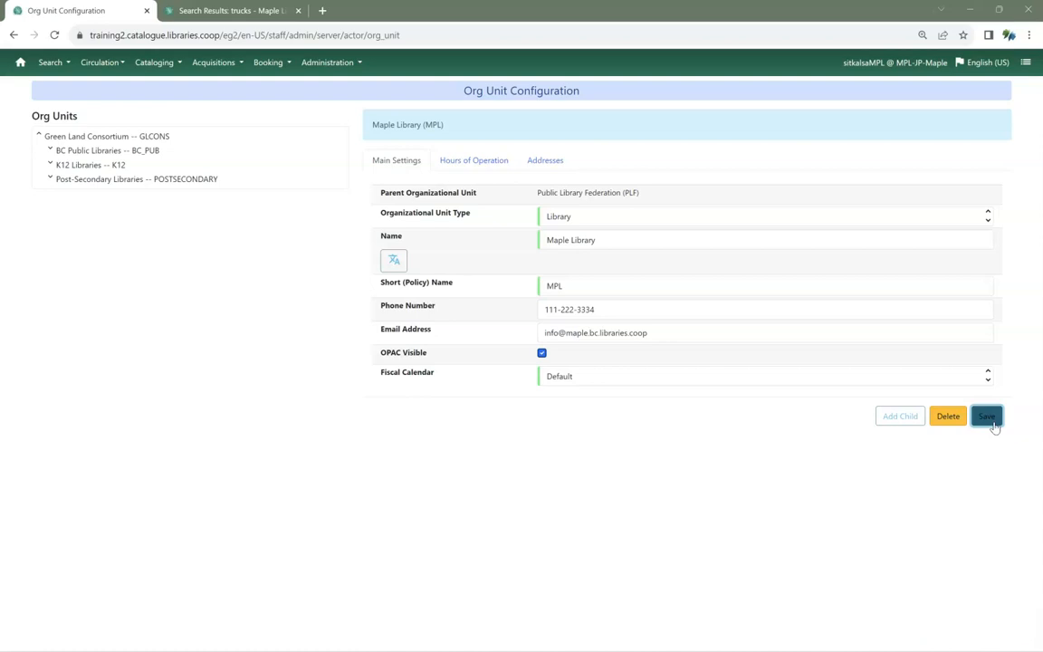
pyautogui.click(987, 415)
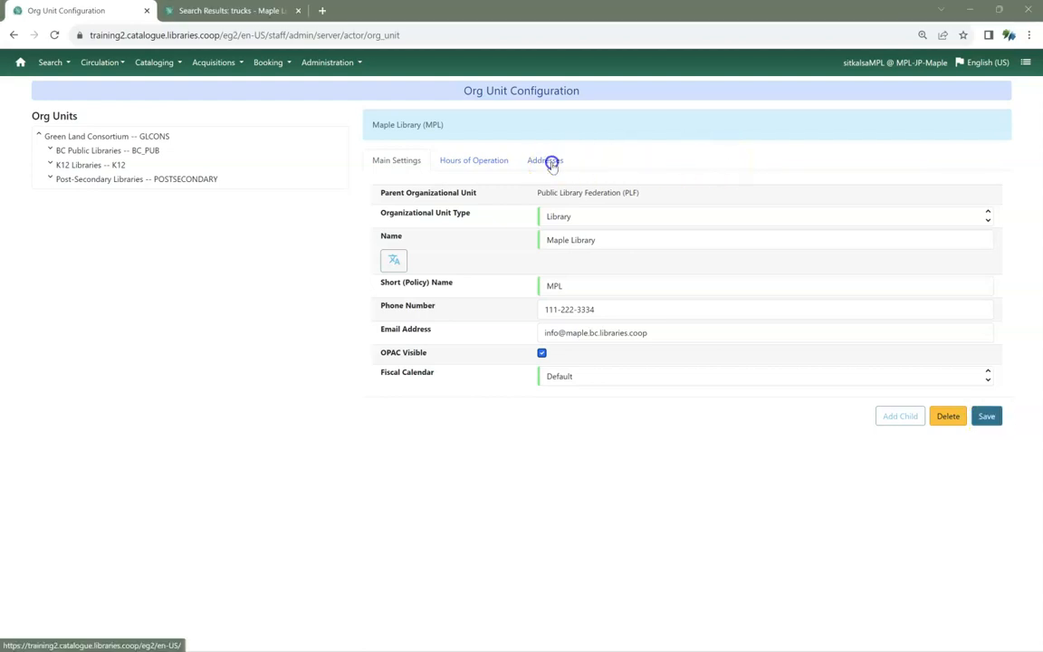
# Step: Save the physical address 1234 Main Street, Maple City, BC, Canada, V1V 1V1
pyautogui.click(544, 160)
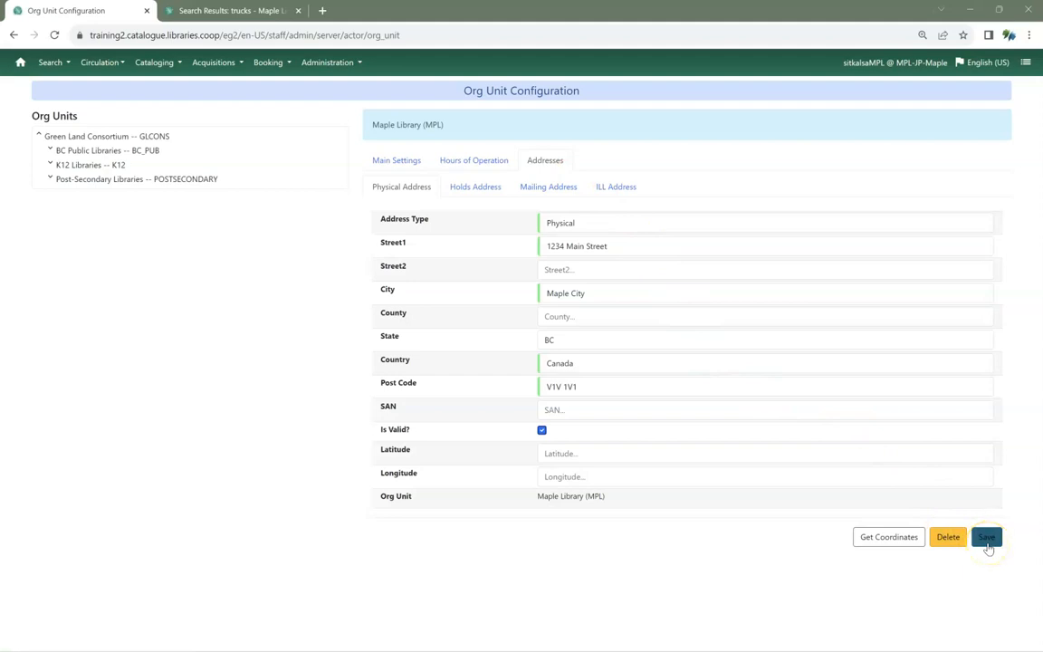
pyautogui.click(985, 536)
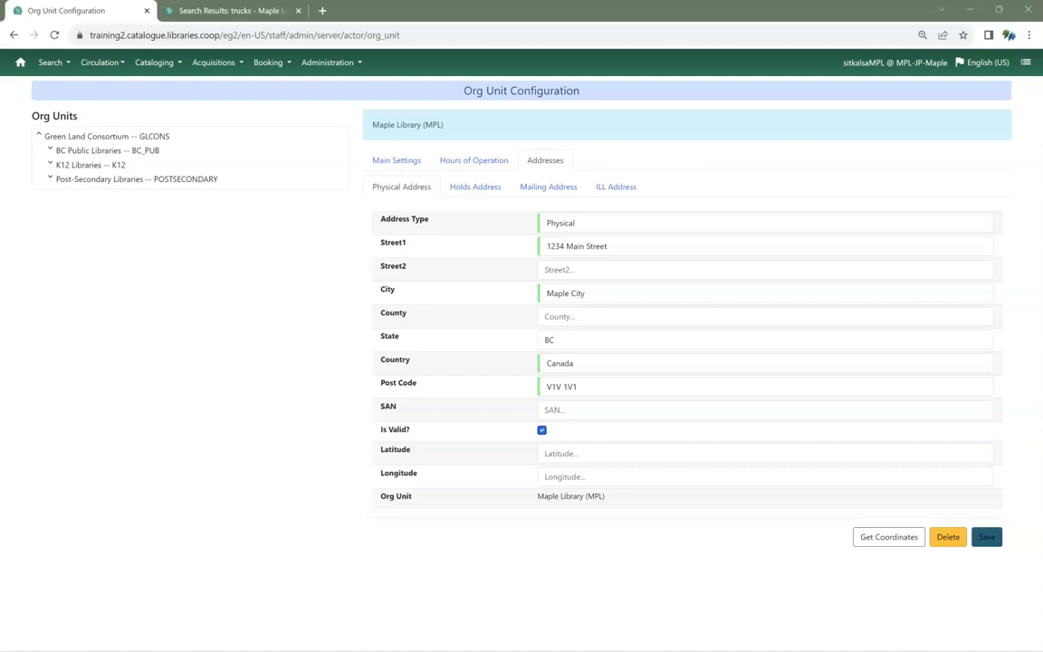
pyautogui.click(397, 160)
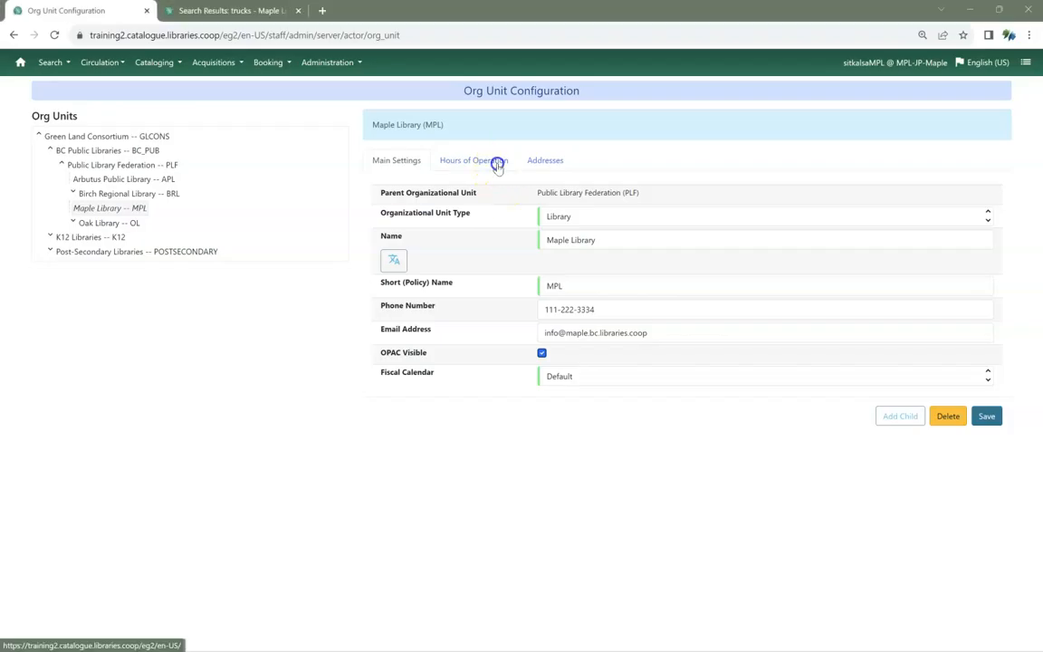
# Step: Close Sunday, add Wednesday's note 'Closed from 1:00pm to 2:00pm', and apply the hours
pyautogui.click(473, 160)
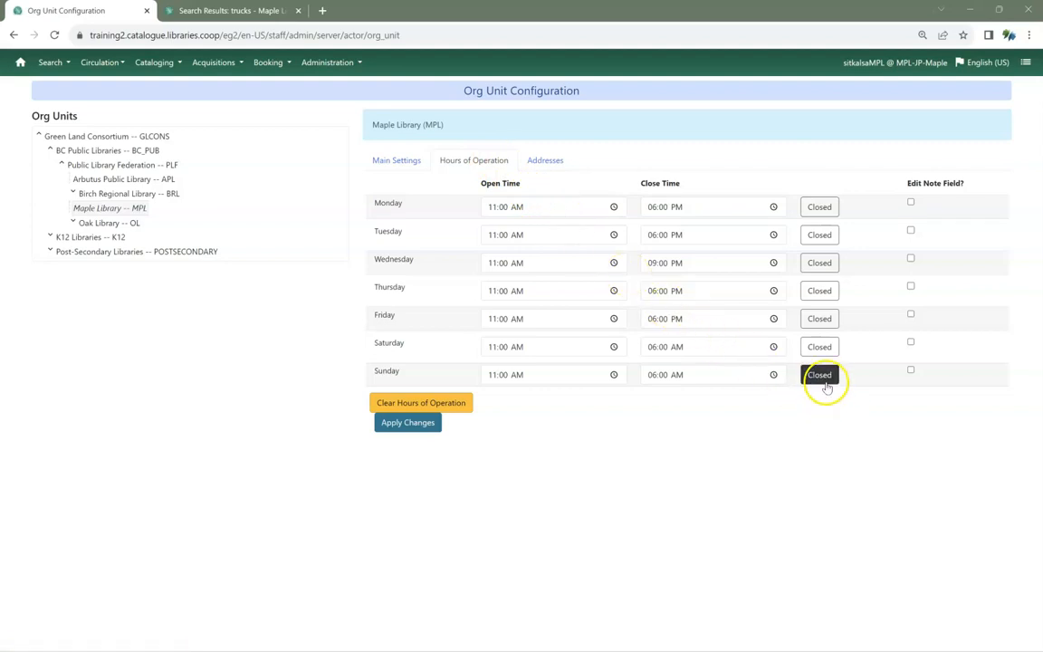
pyautogui.click(818, 373)
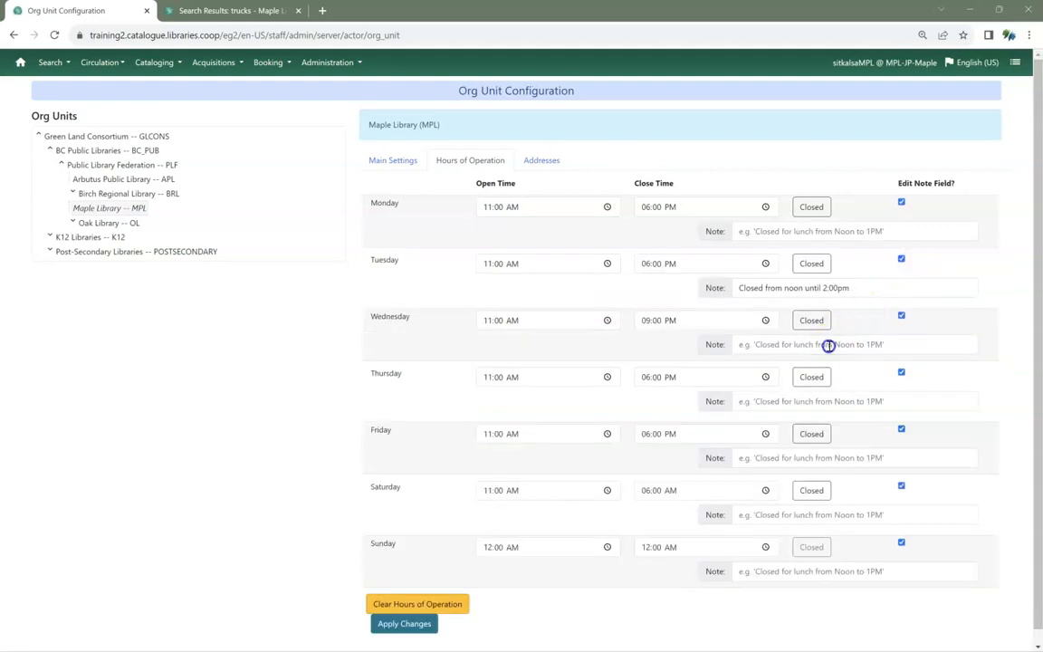
pyautogui.write('Closed from 1:00pm to 2:00pm')
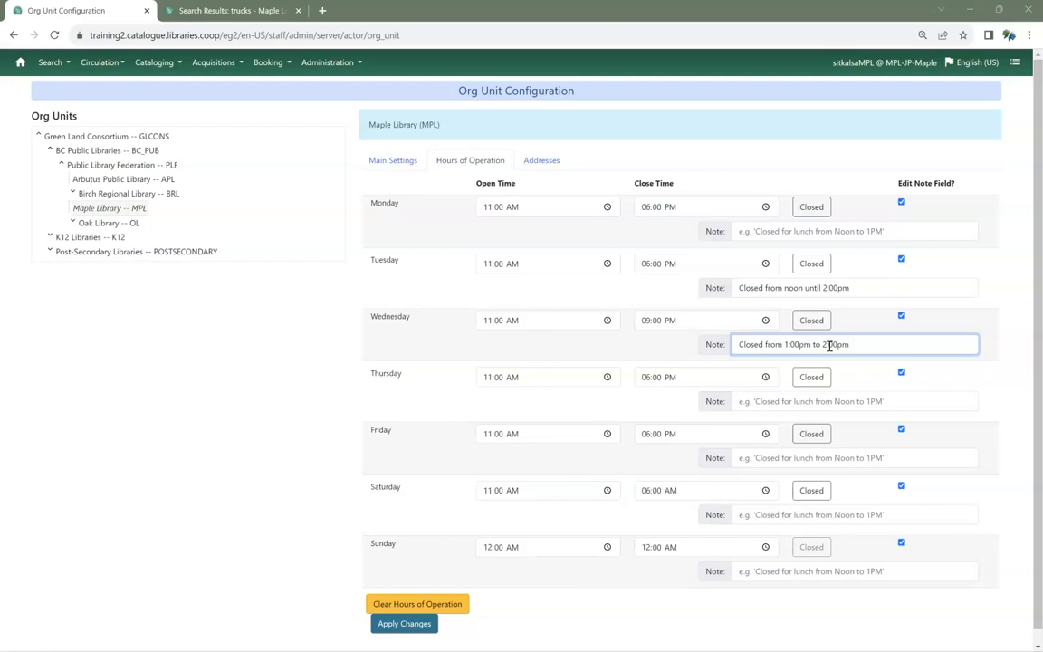
pyautogui.click(404, 622)
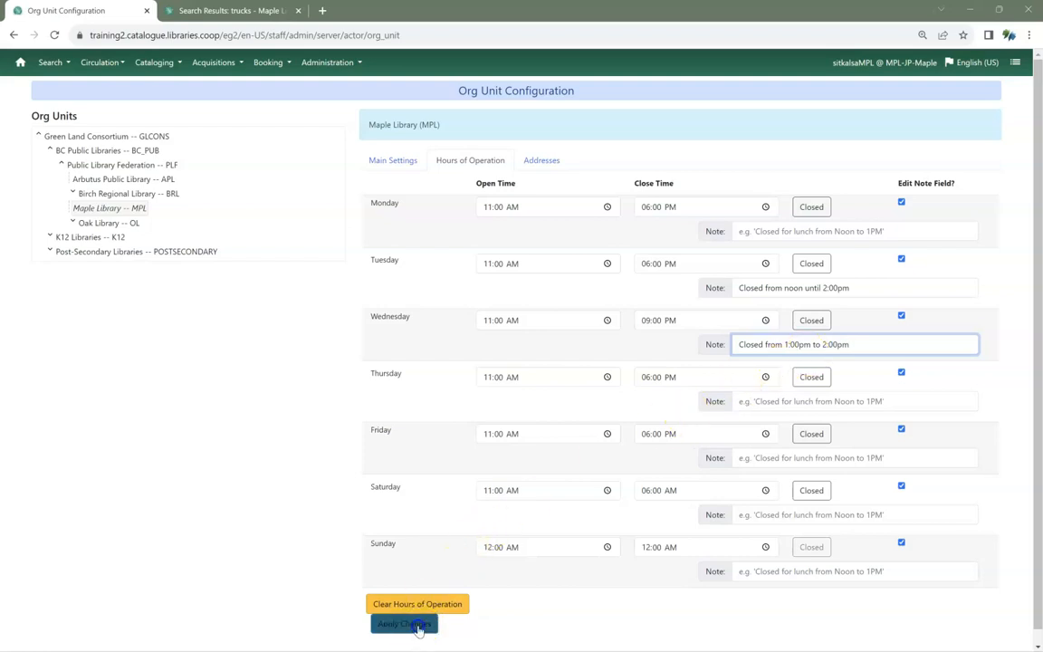
pyautogui.click(403, 624)
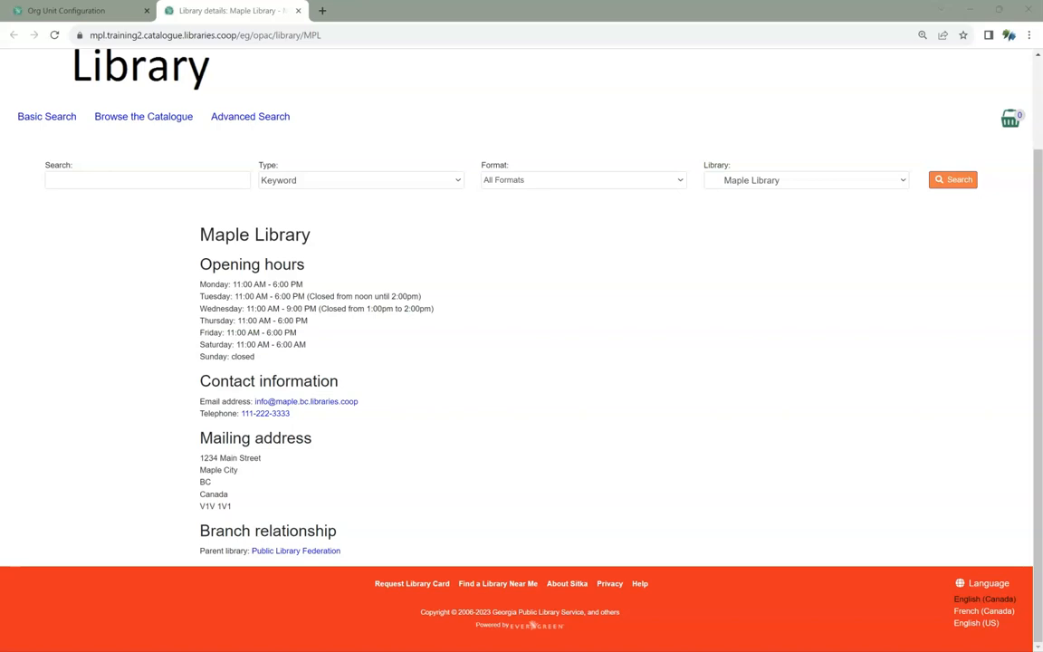
# Step: Return from the catalogue tab to the Staff Client tab
pyautogui.click(77, 10)
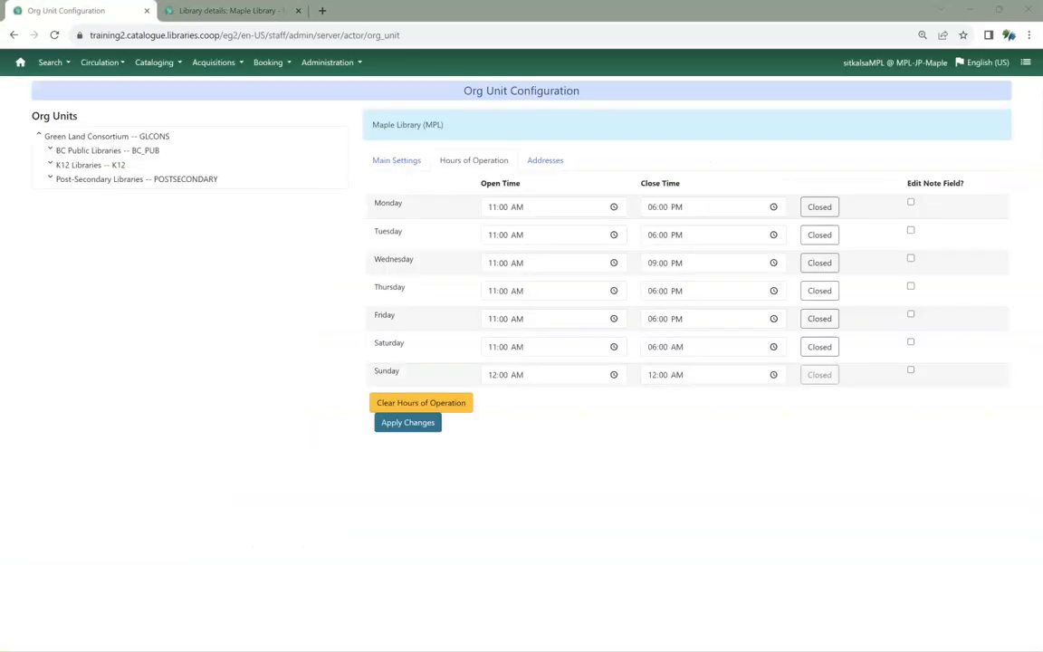